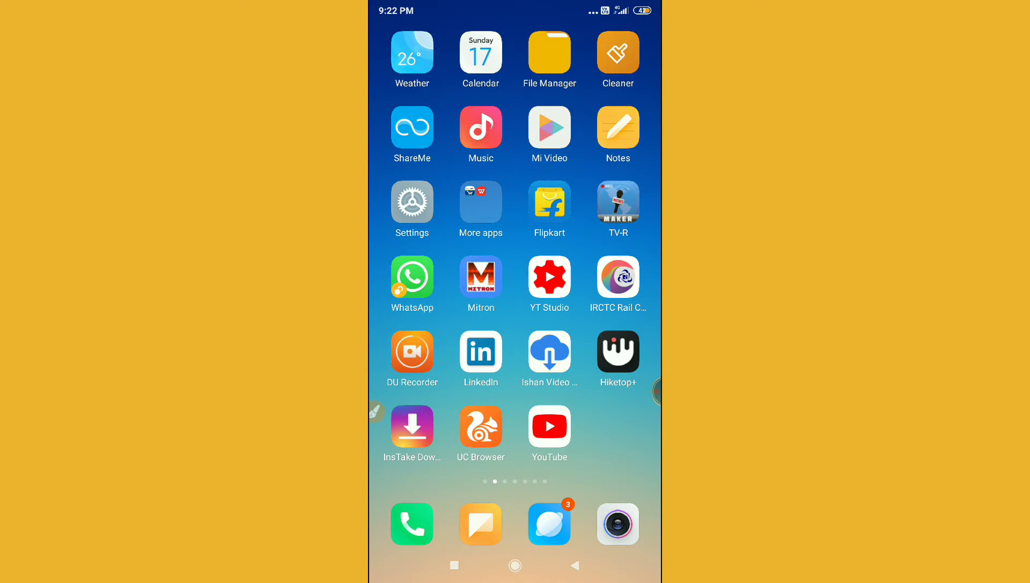
- Launch YouTube and land on the 'Something special on Savage series|| updates' video
left_click(549, 426)
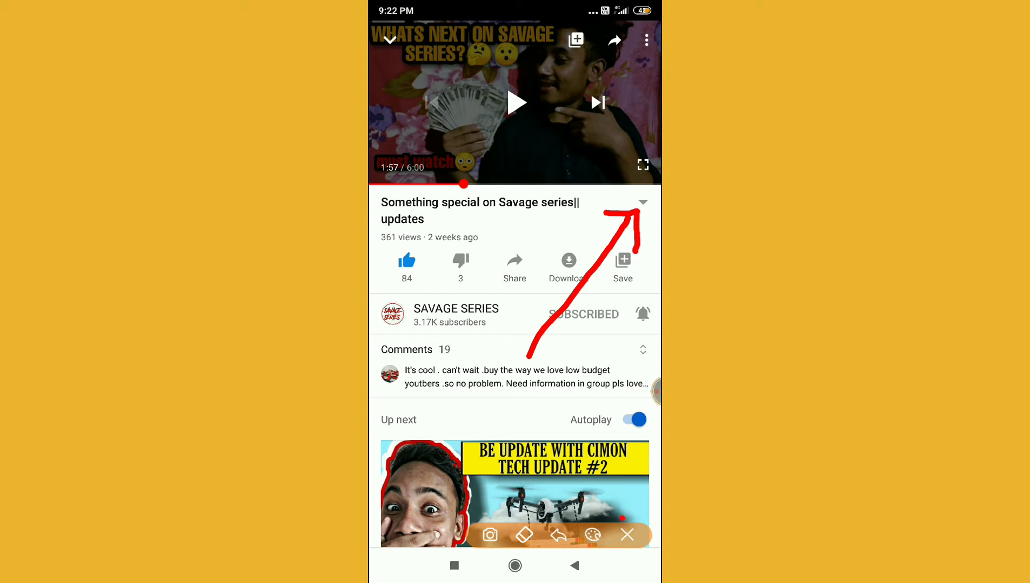
- Expand the video description to show the publish date, app link and category
left_click(642, 204)
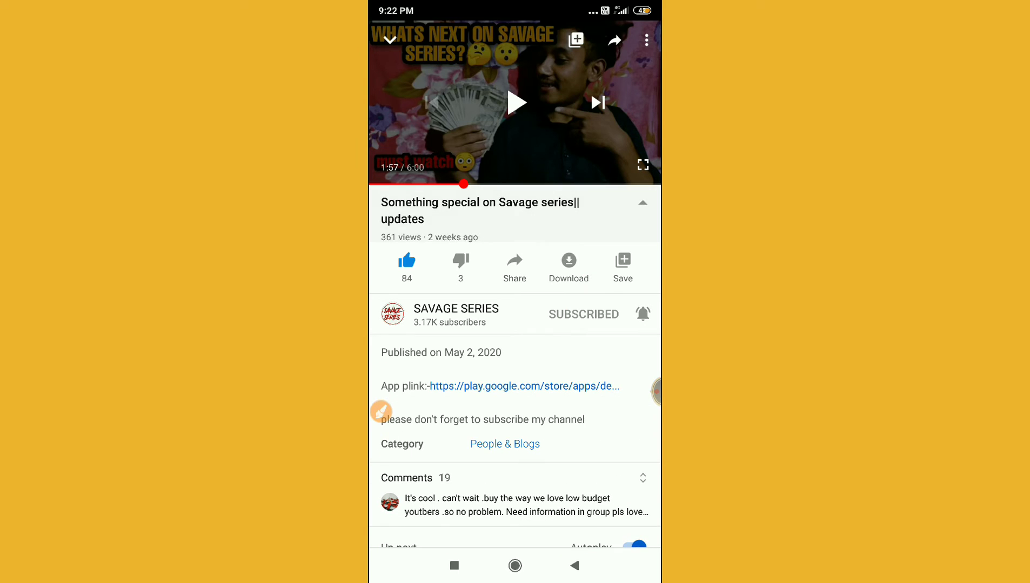
scroll("down", 3)
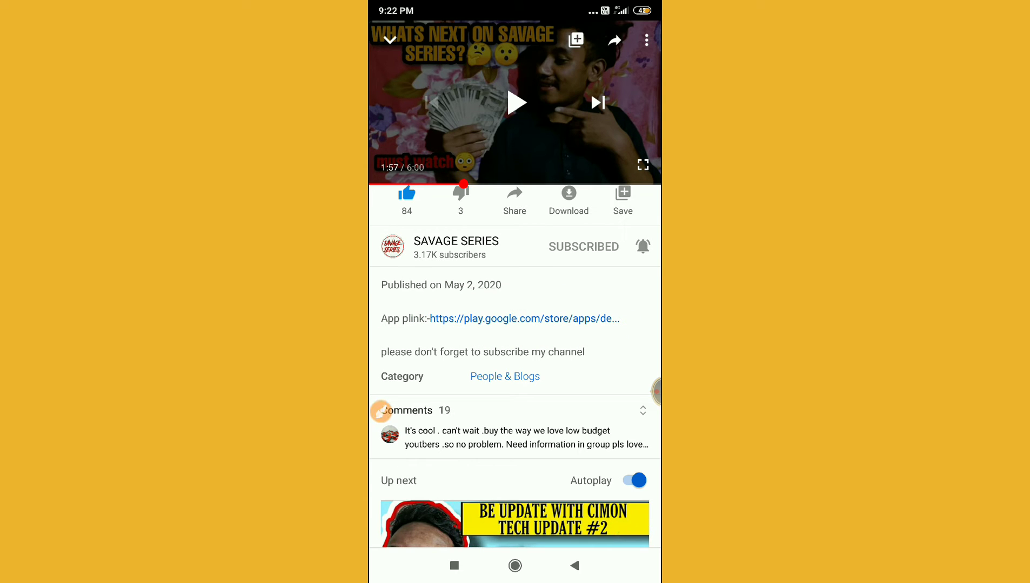
- Open the play.google.com link from the description, choosing Chrome in the Open with dialog
left_click(523, 319)
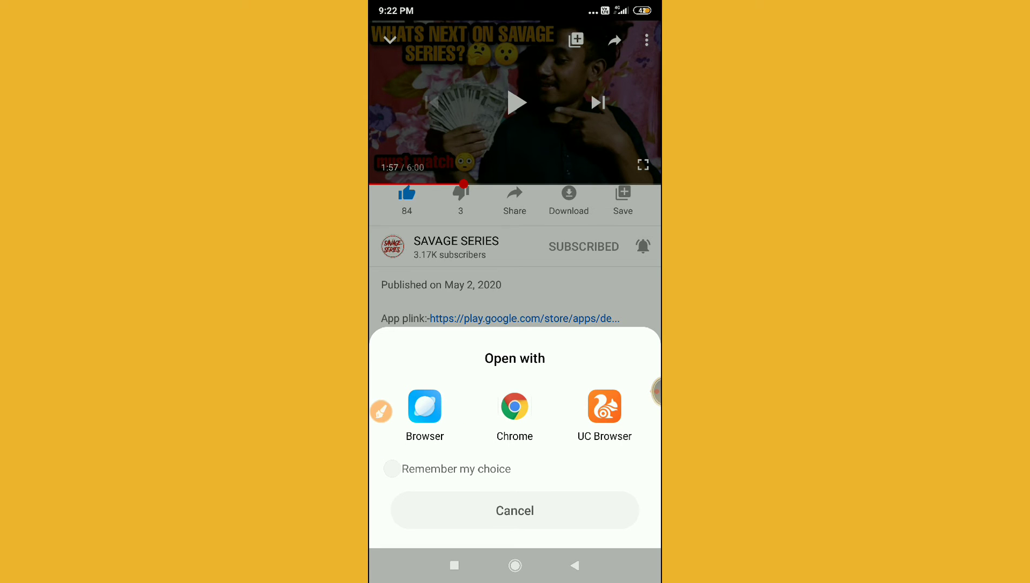
left_click(515, 406)
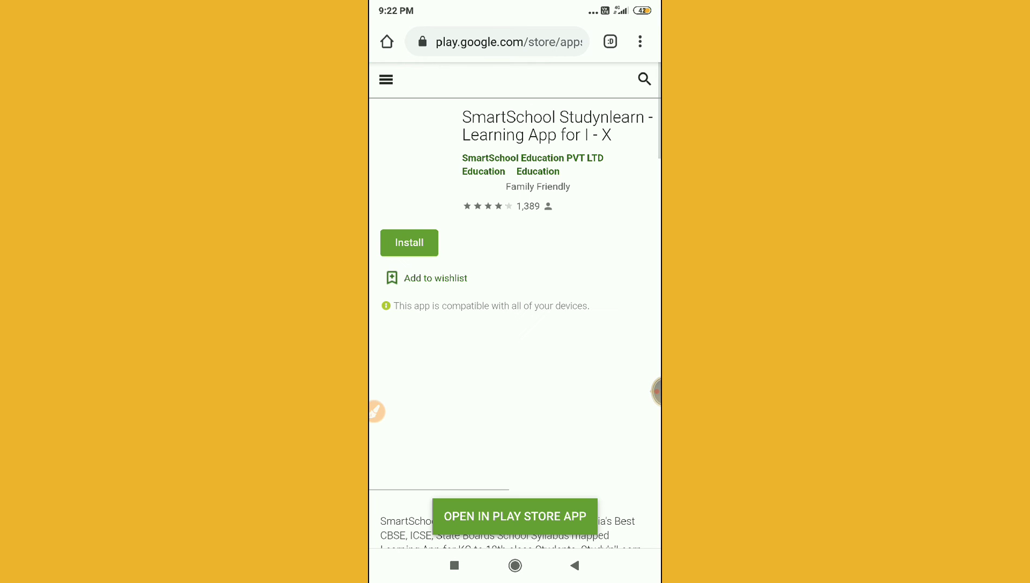
- Scroll through the SmartSchool Studynlearn Play Store listing, then return to the home screen
scroll("down", 3)
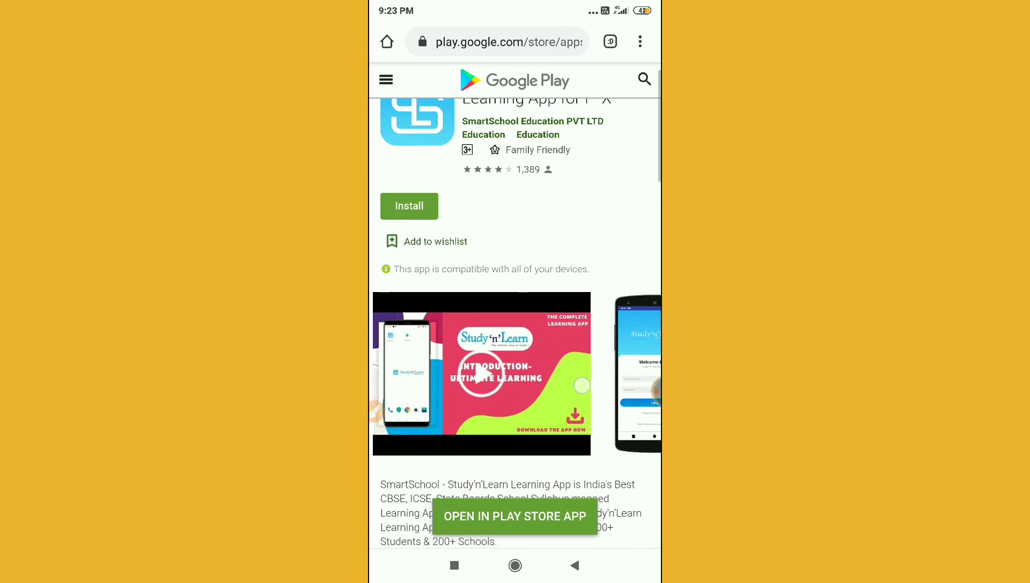
scroll("down", 3)
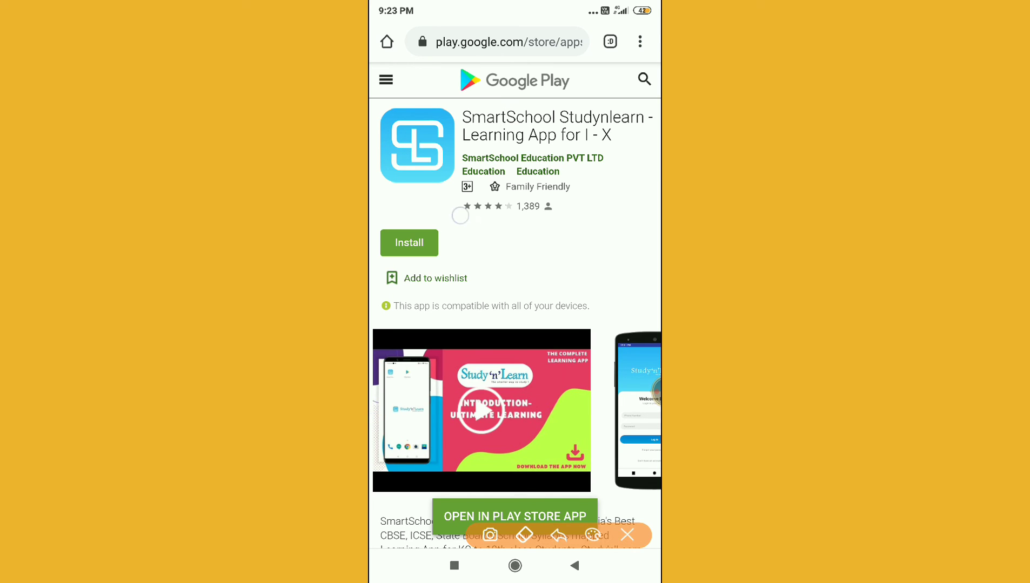
left_click(626, 535)
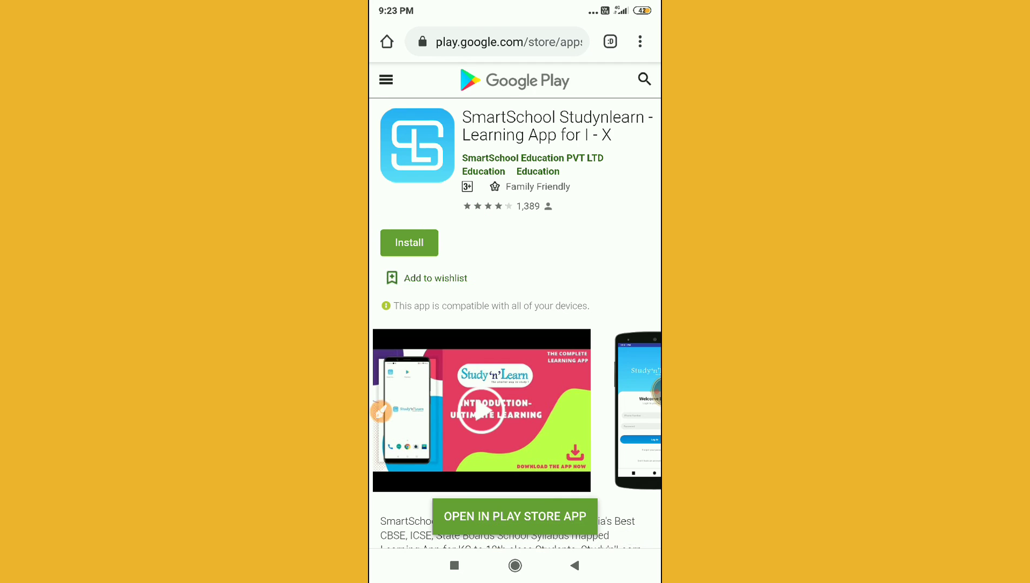
left_click(514, 566)
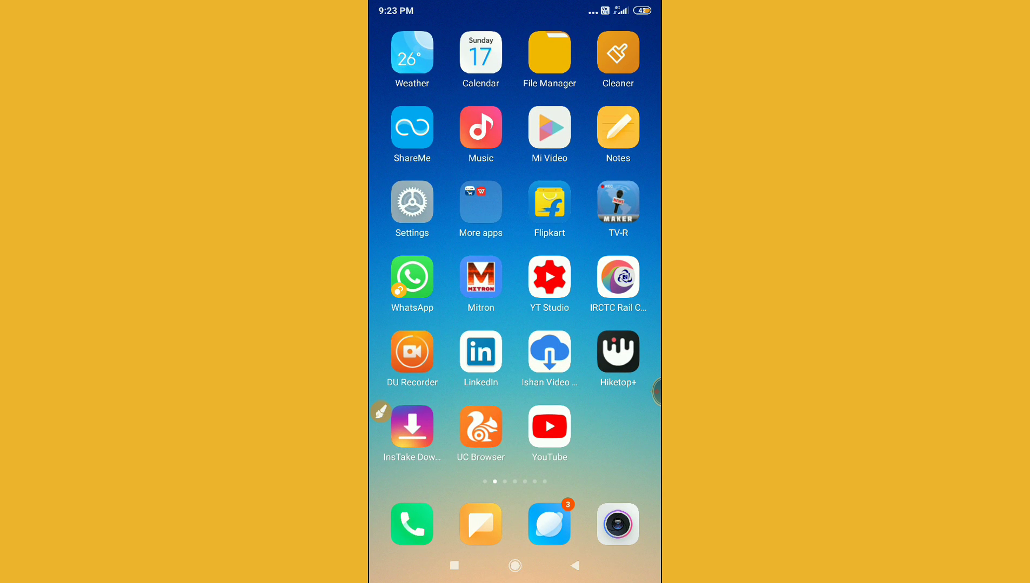